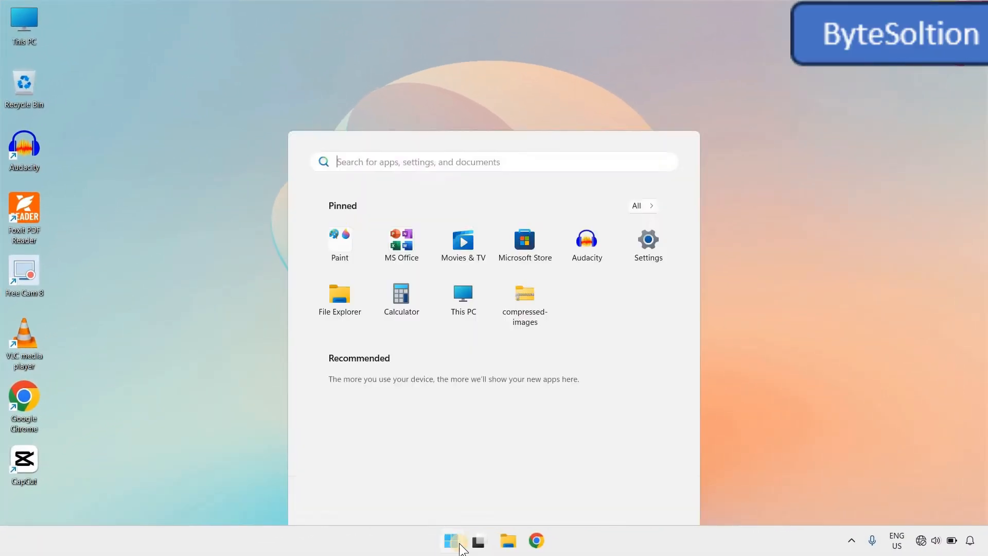
Step: Go to Settings > System > Recovery to reach the Advanced startup option
left_click(647, 240)
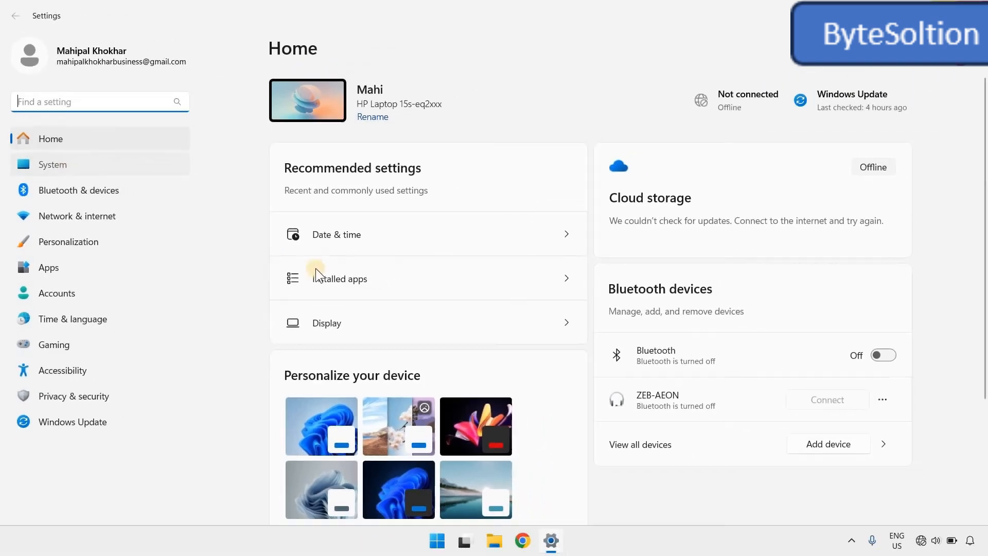
left_click(53, 164)
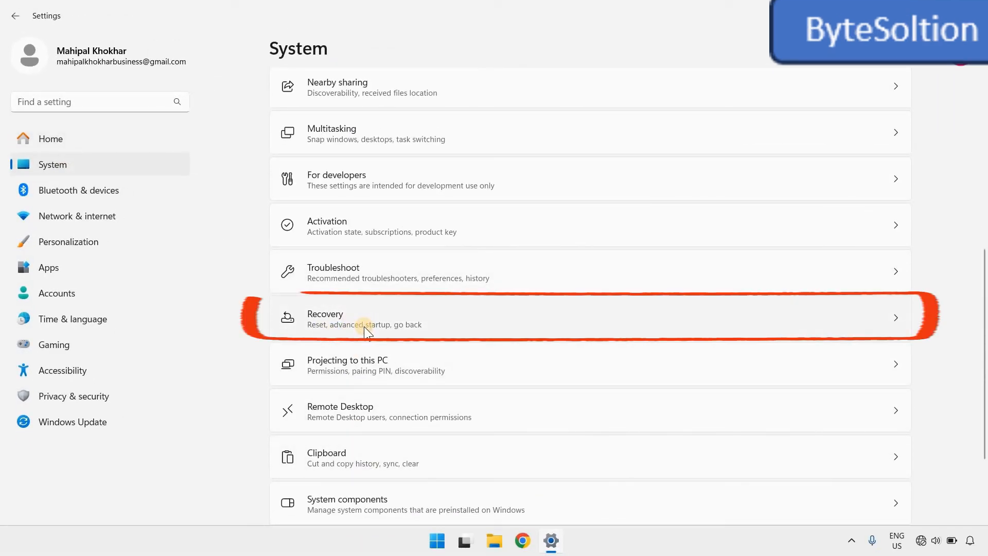
left_click(365, 319)
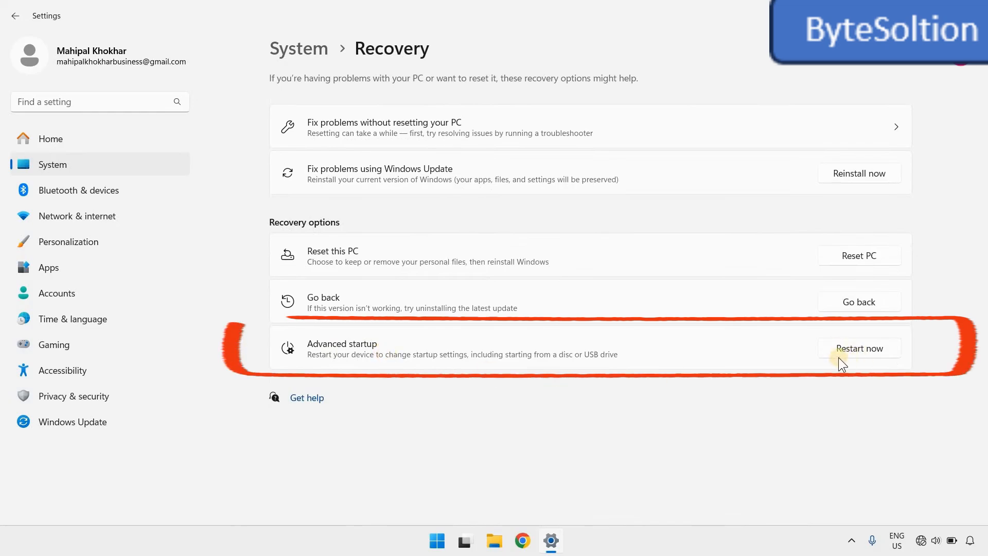
mouse_move(857, 373)
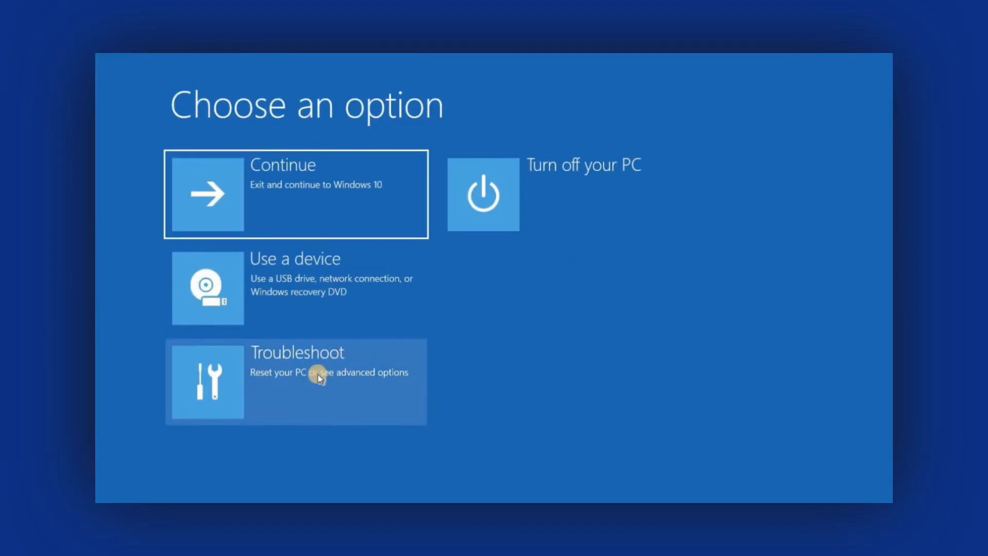
Step: Launch Command Prompt from Troubleshoot > Advanced options
left_click(296, 381)
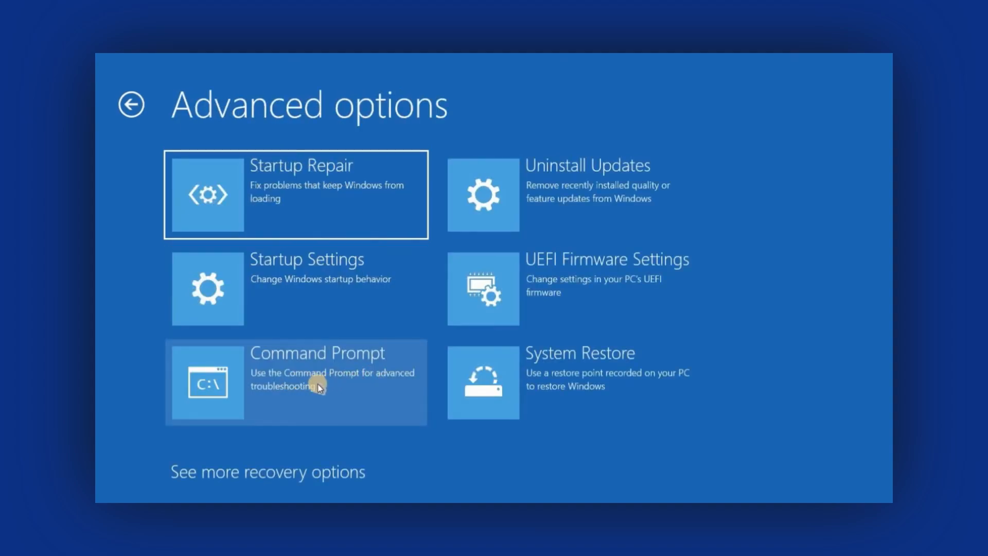
left_click(295, 381)
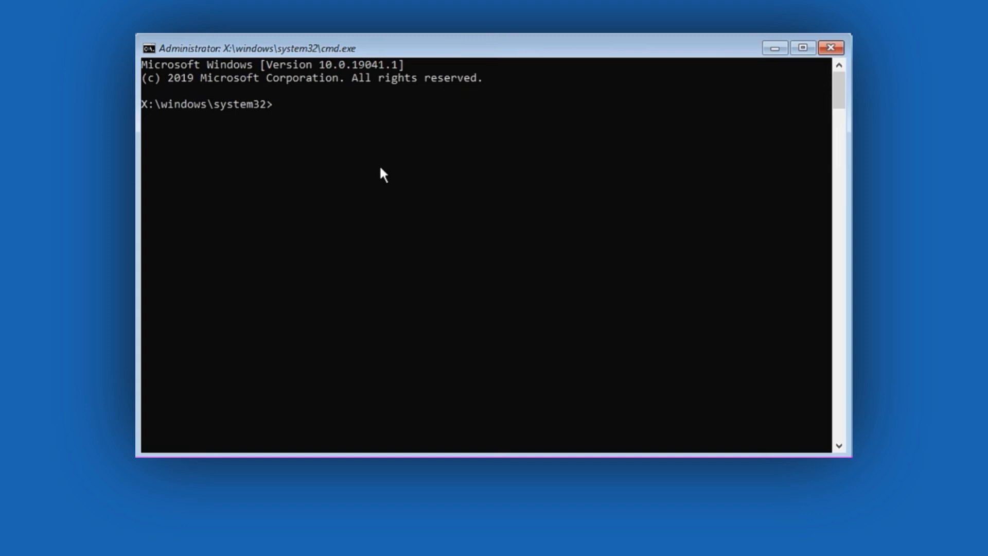
Step: Run sfc /scannow, then start a chkdsk disk check of drive C
type("sfc")
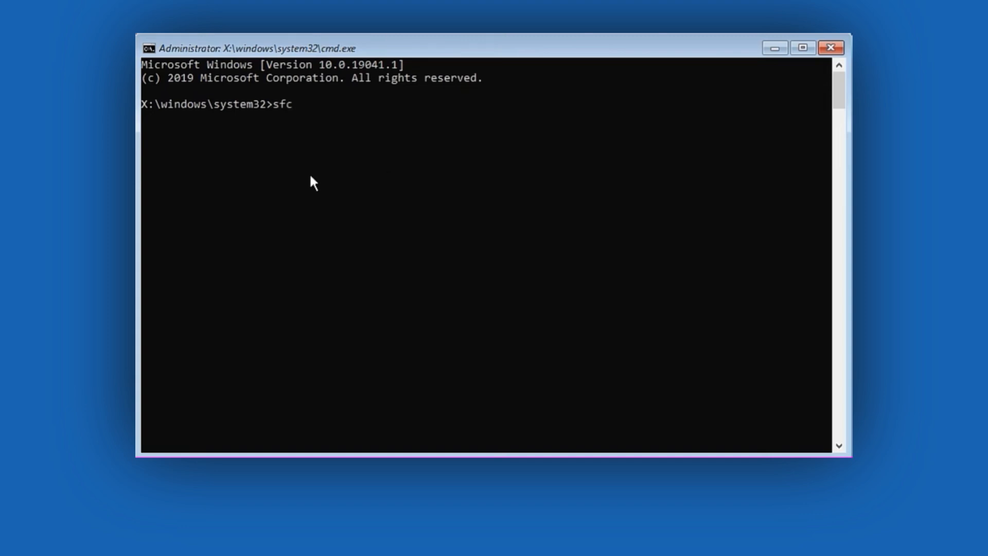
type("/scannow")
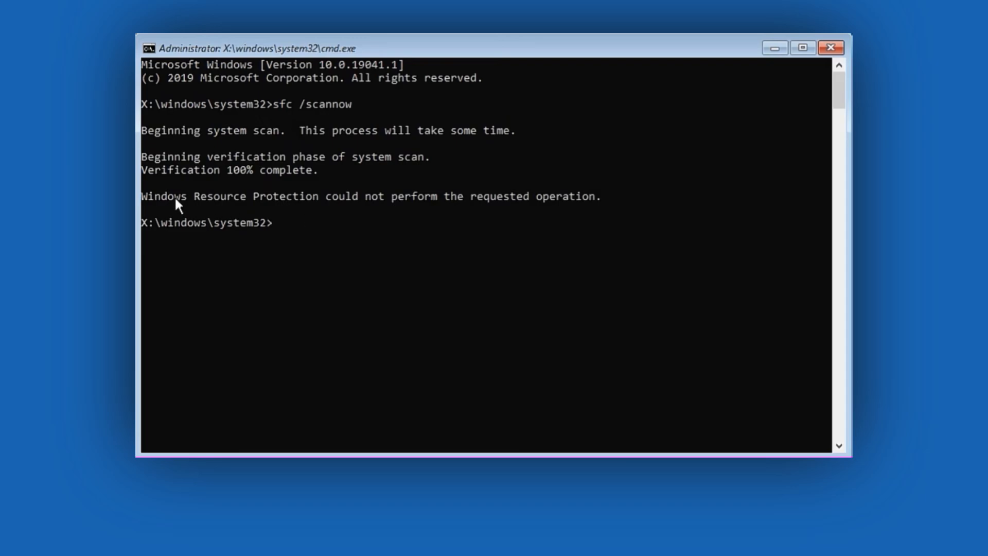
type("chkdsk c:")
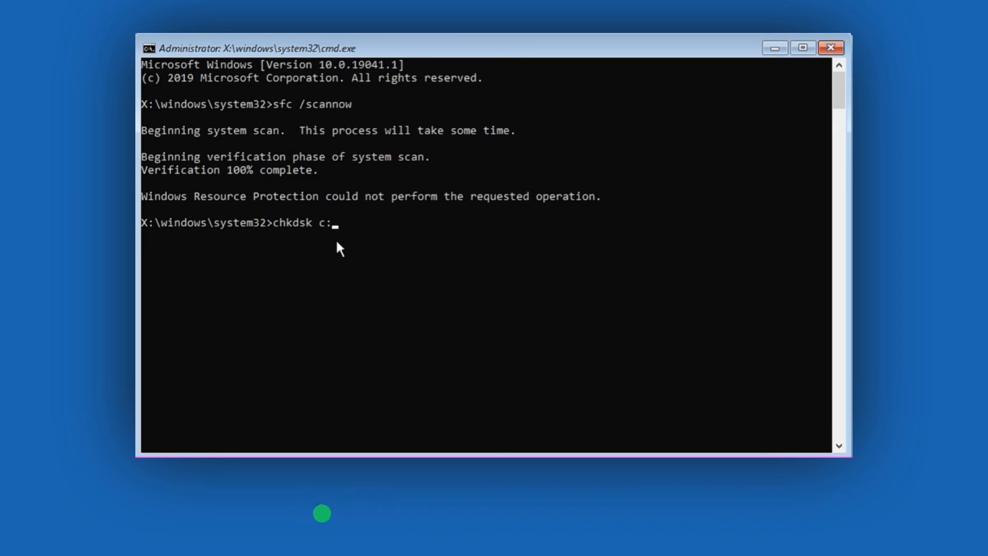
mouse_move(363, 251)
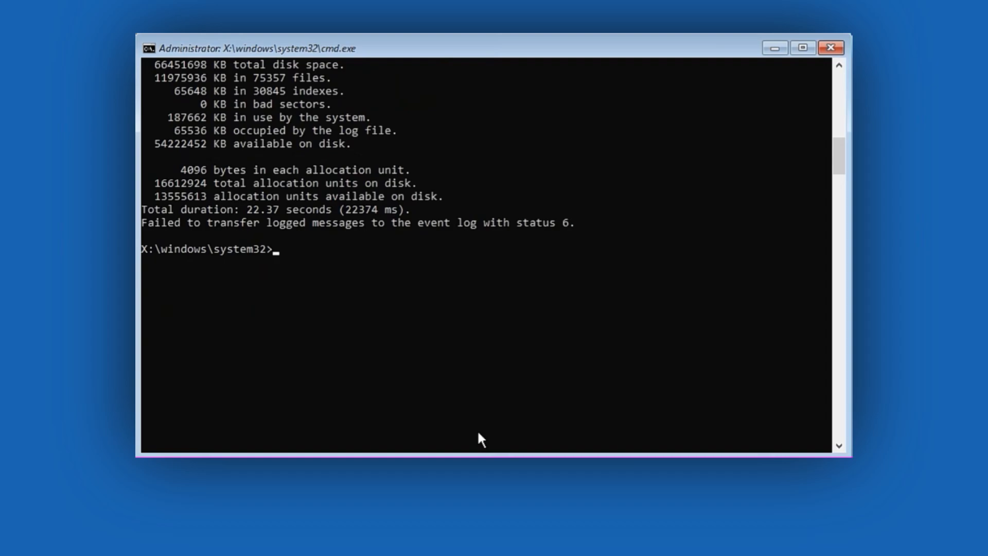
Step: Run bootrec /fixmbr and bootrec /fixboot to repair the MBR and boot sector
type("bootrec /fixm")
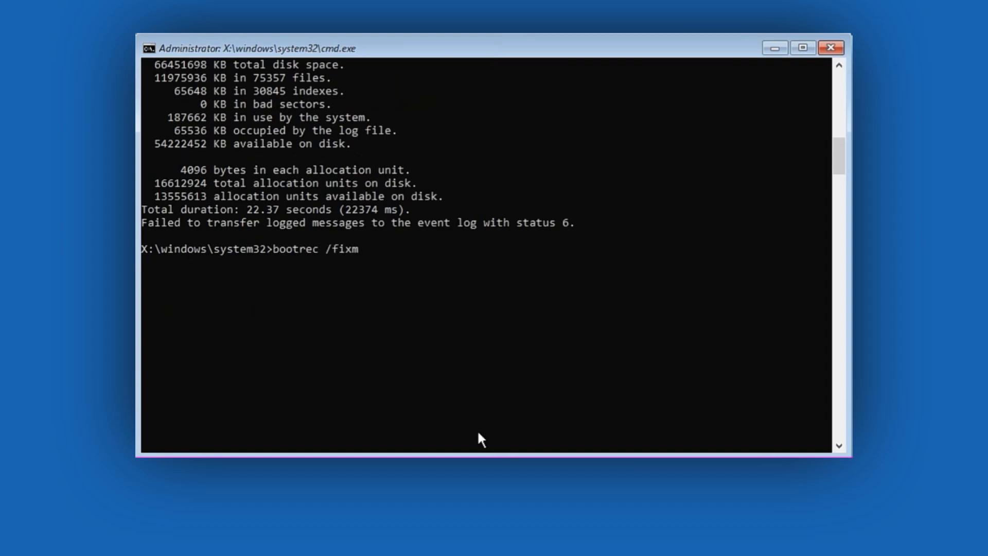
type("br")
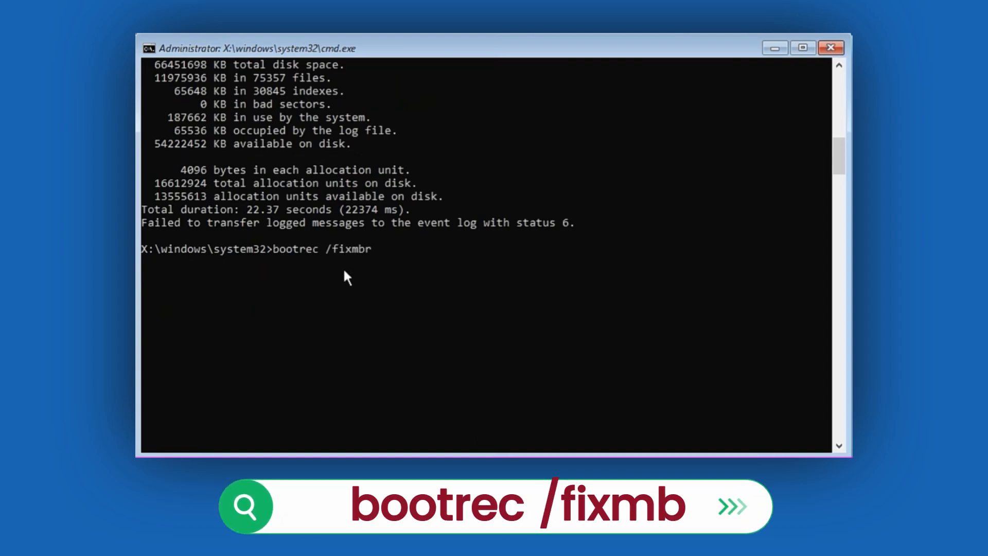
key("enter")
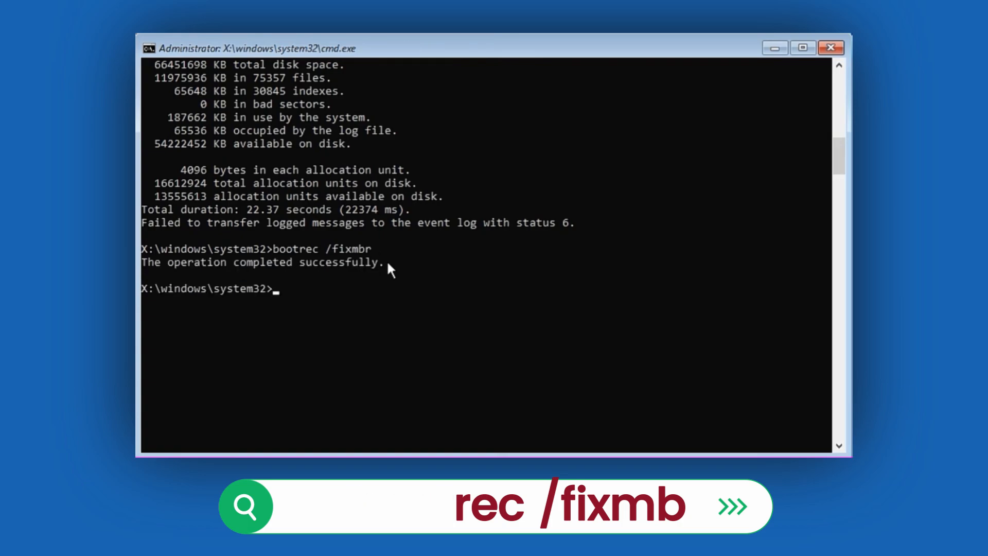
type("bootrec")
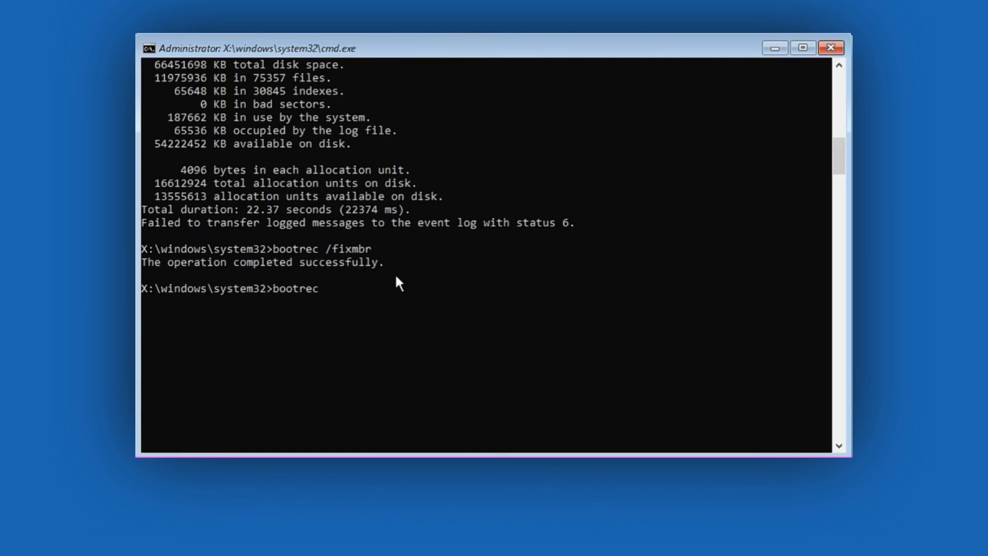
type("/fixboot")
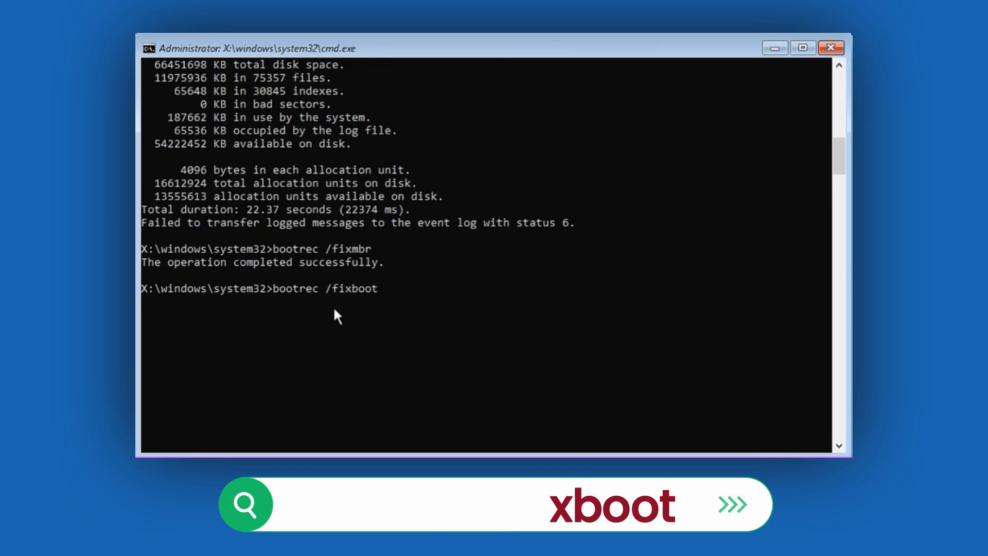
Step: Run bootsect /nt60 sys and bootrec /rebuild, then exit the recovery prompt
type("bootsect")
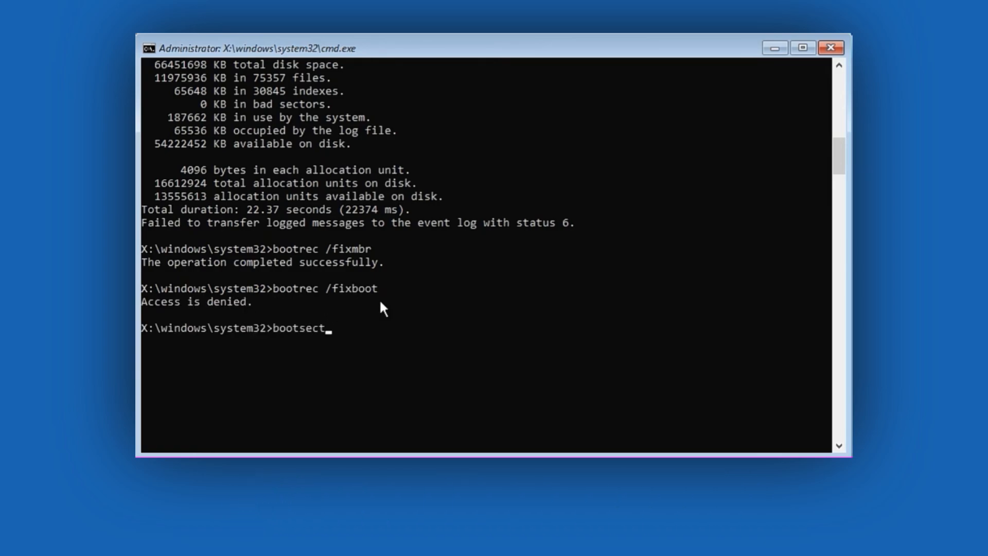
type("/nt60 sy")
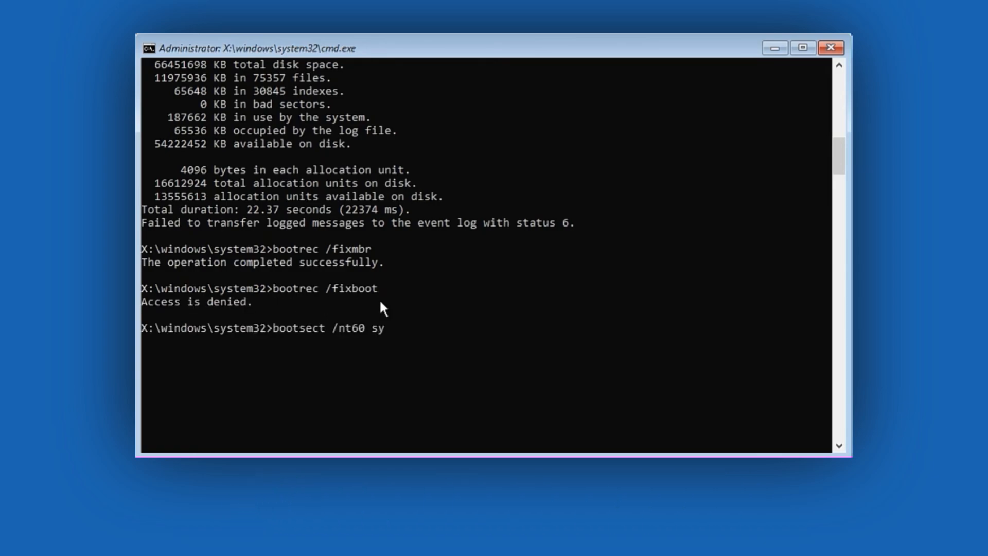
type("s")
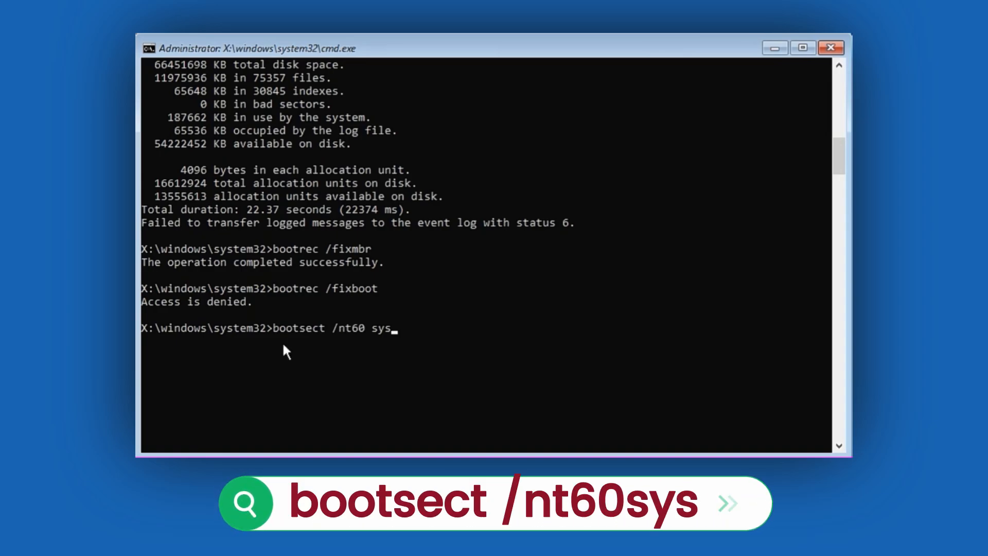
key("Enter")
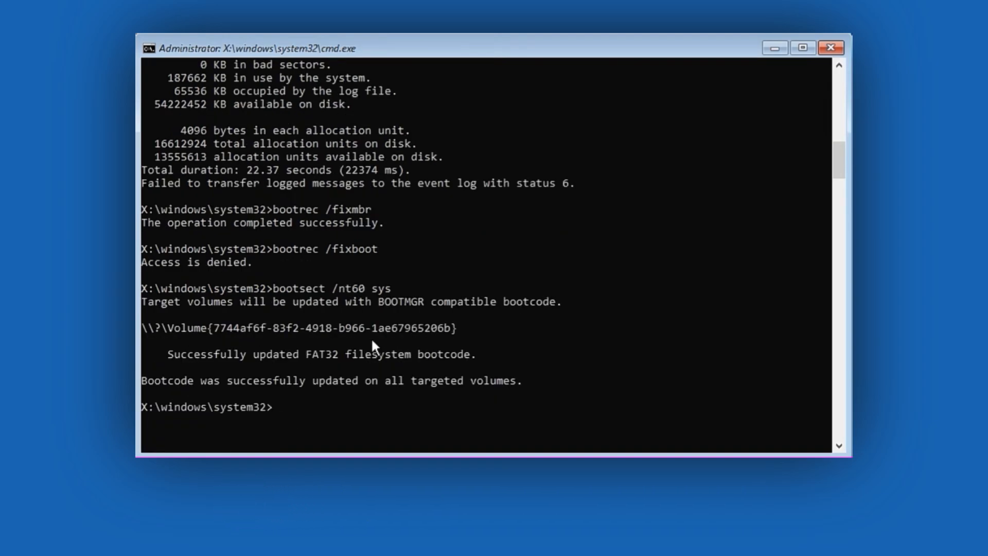
type("bootrec /rebuild")
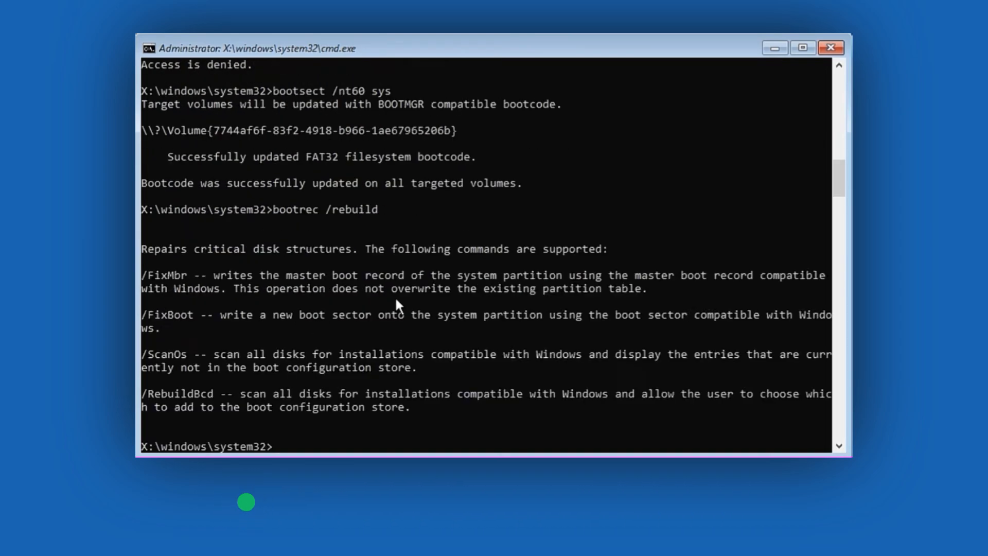
type("ex")
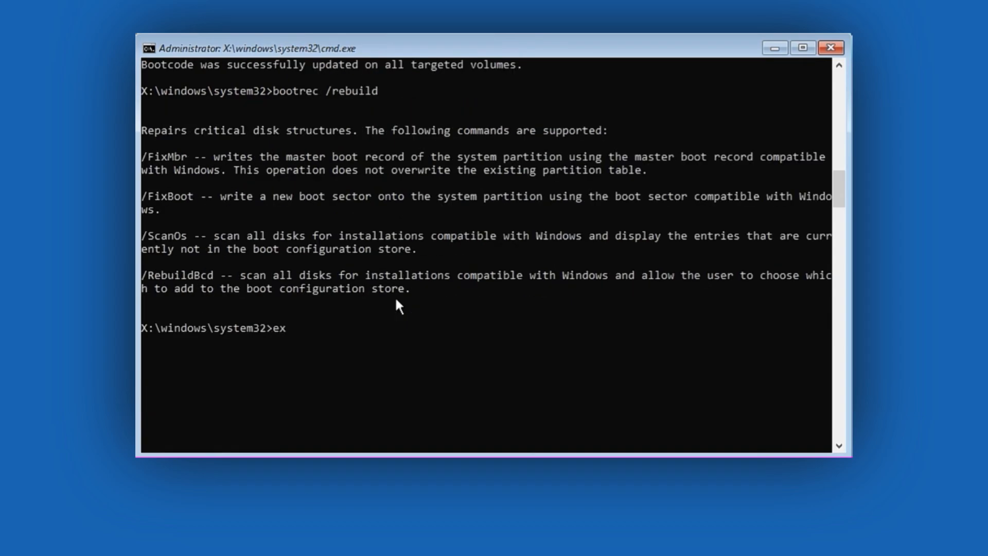
type("it")
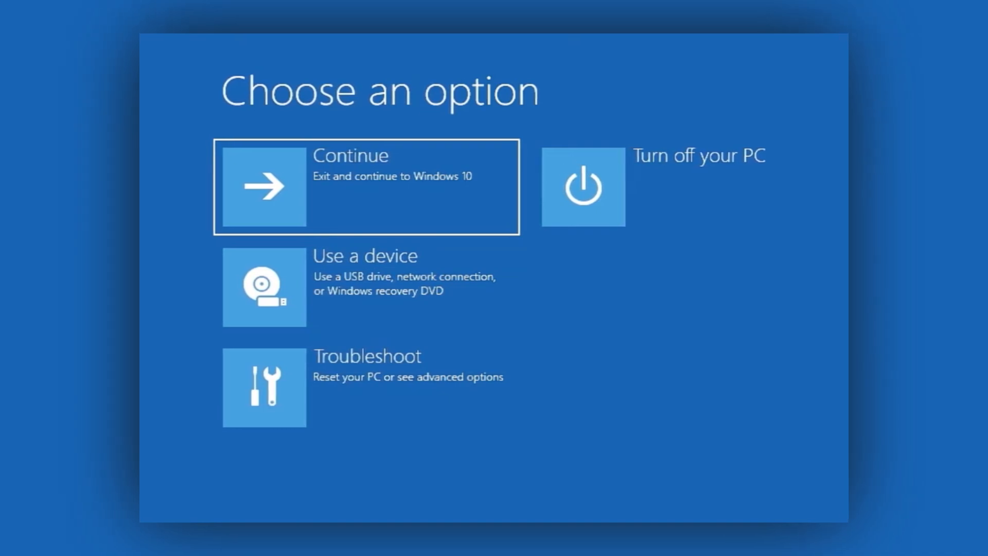
mouse_move(163, 427)
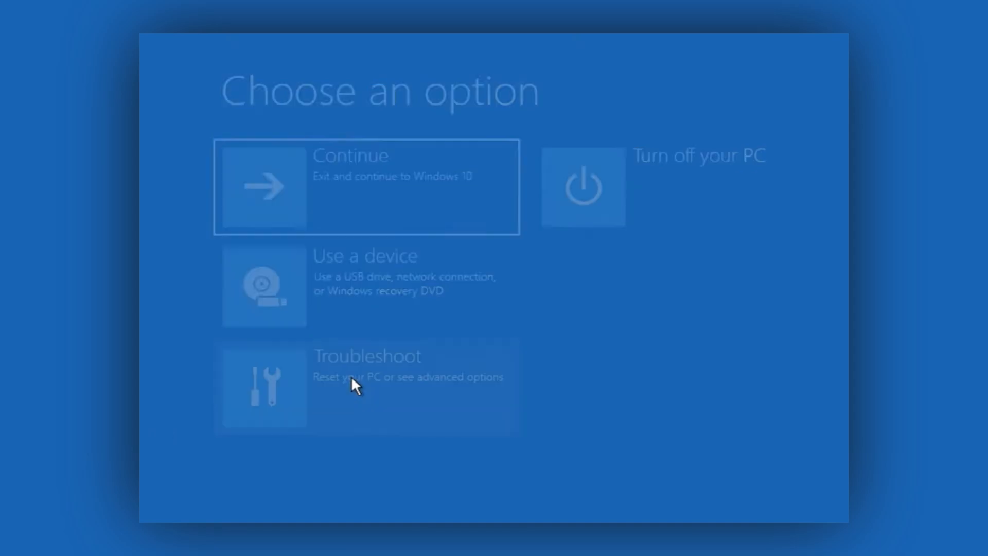
Step: Reach Uninstall Updates via Troubleshoot > Advanced options
left_click(365, 374)
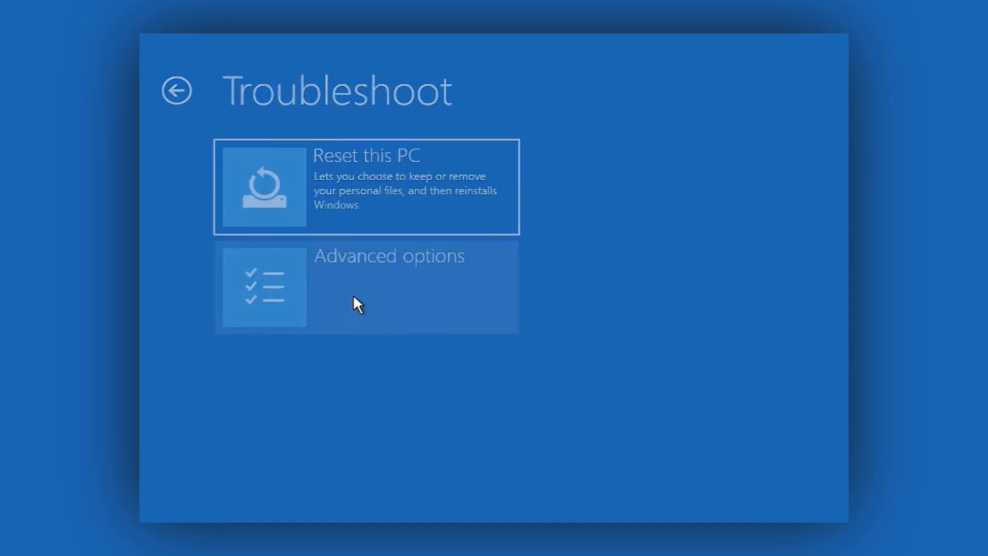
left_click(365, 287)
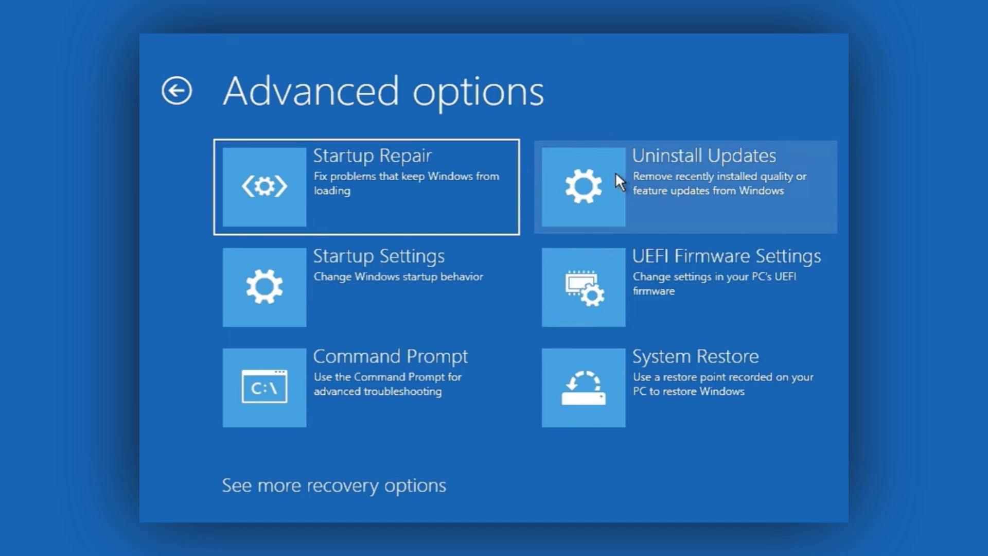
left_click(684, 186)
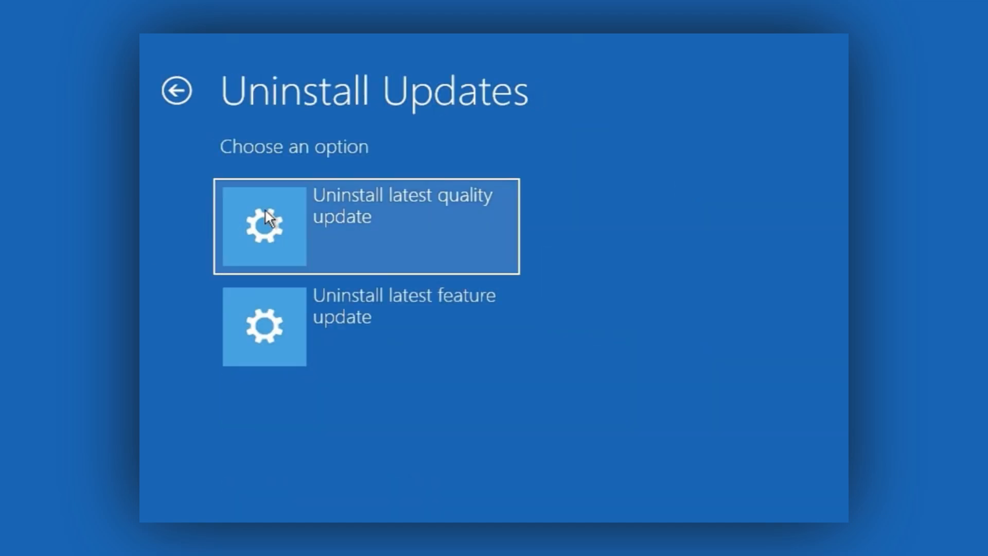
mouse_move(500, 214)
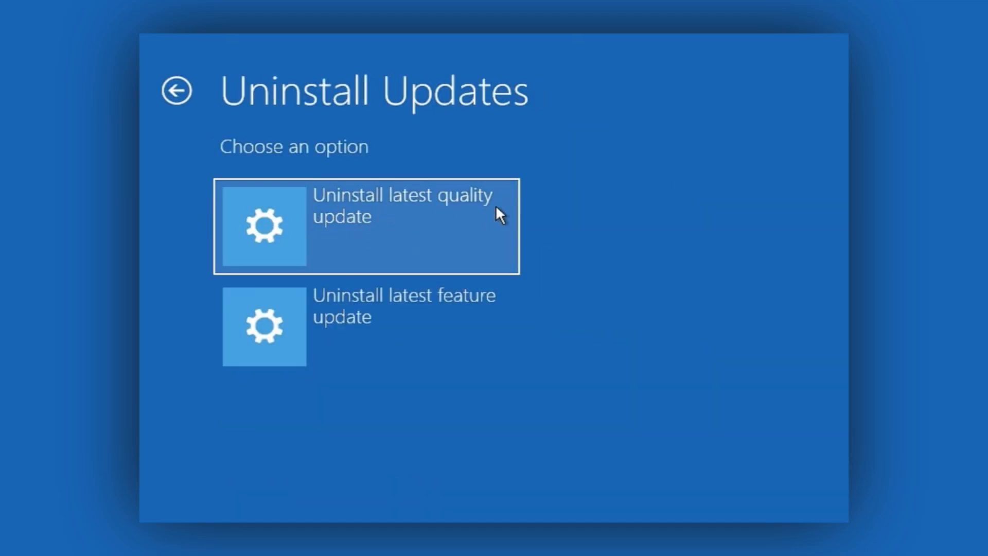
mouse_move(370, 341)
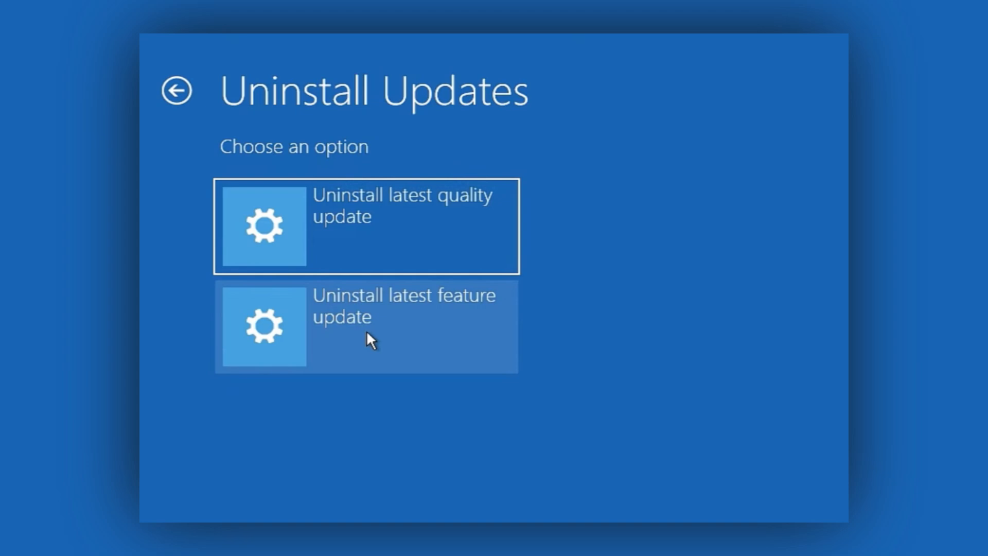
Step: Preview and cancel the quality update uninstall, then choose Uninstall latest feature update
left_click(365, 225)
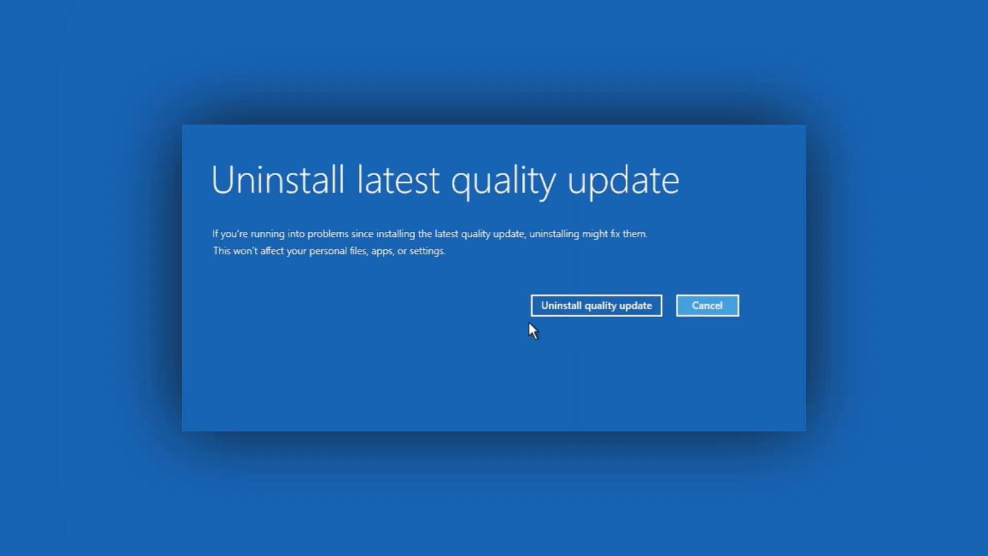
left_click(705, 305)
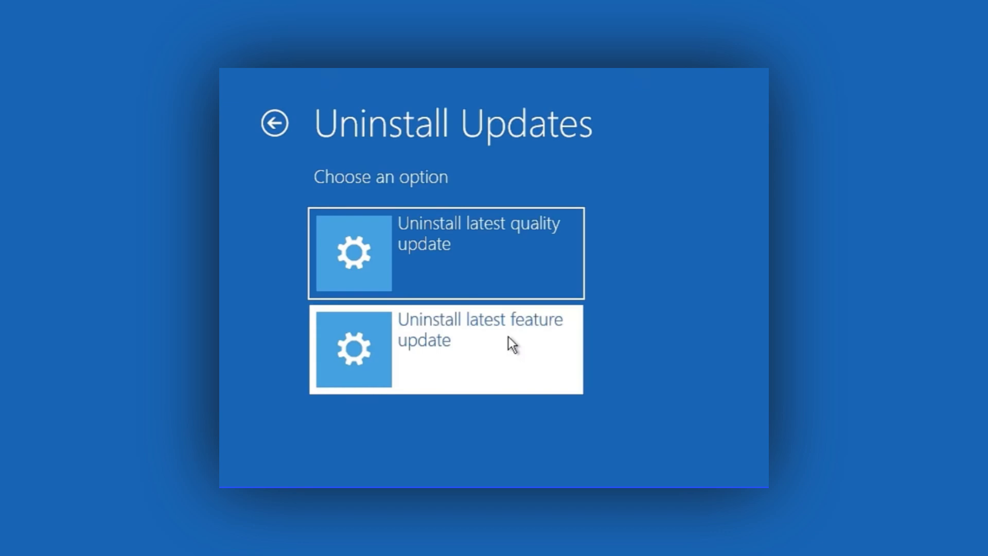
left_click(446, 349)
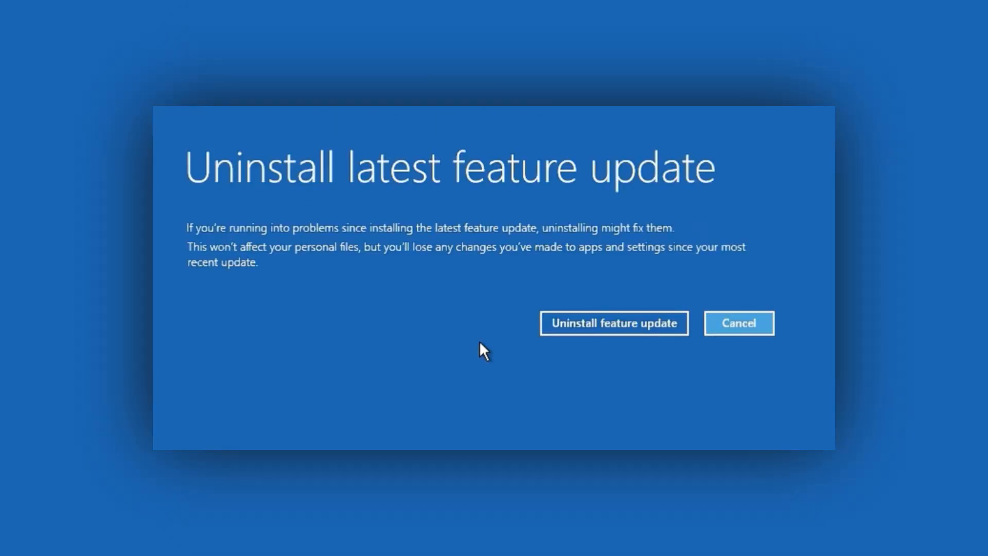